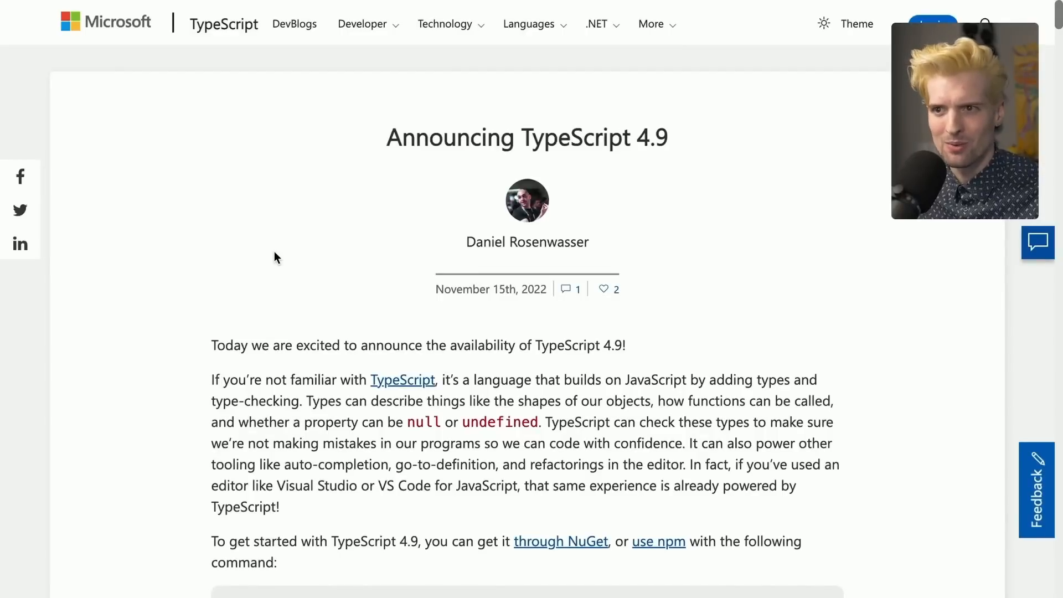
Scroll down to 'The satisfies Operator' heading and its palette example.
{"action": "scroll", "scroll_direction": "down", "scroll_amount": 3}
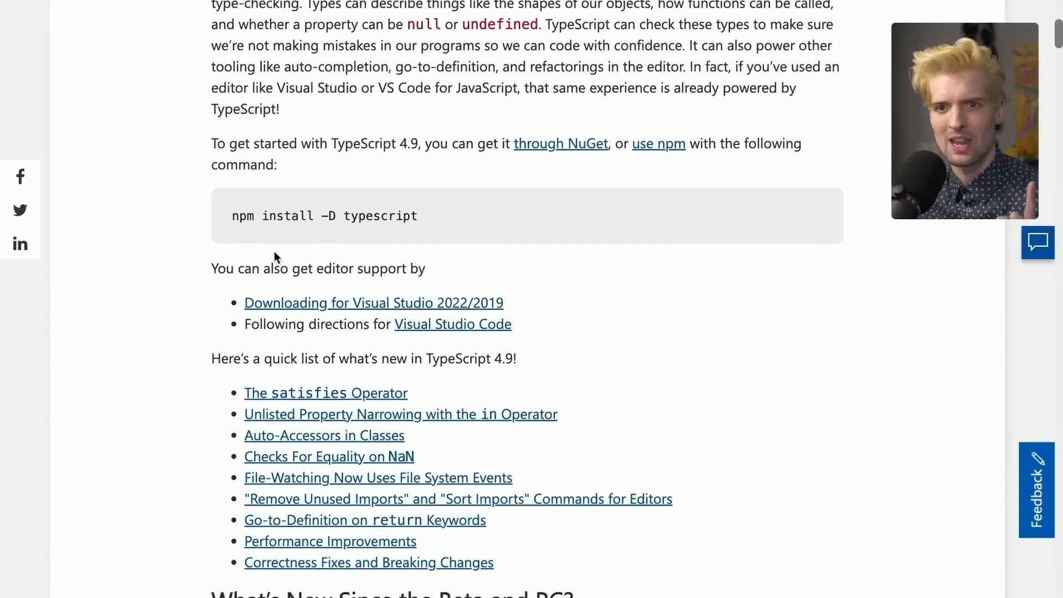
{"action": "scroll", "scroll_direction": "down", "scroll_amount": 3}
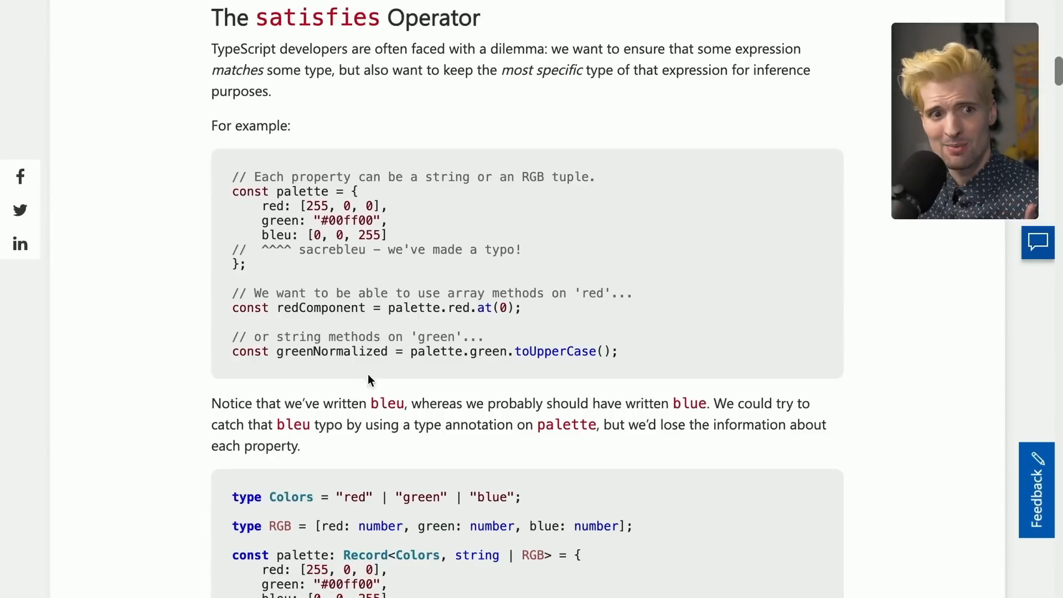
{"action": "mouse_move", "coordinate": [631, 250]}
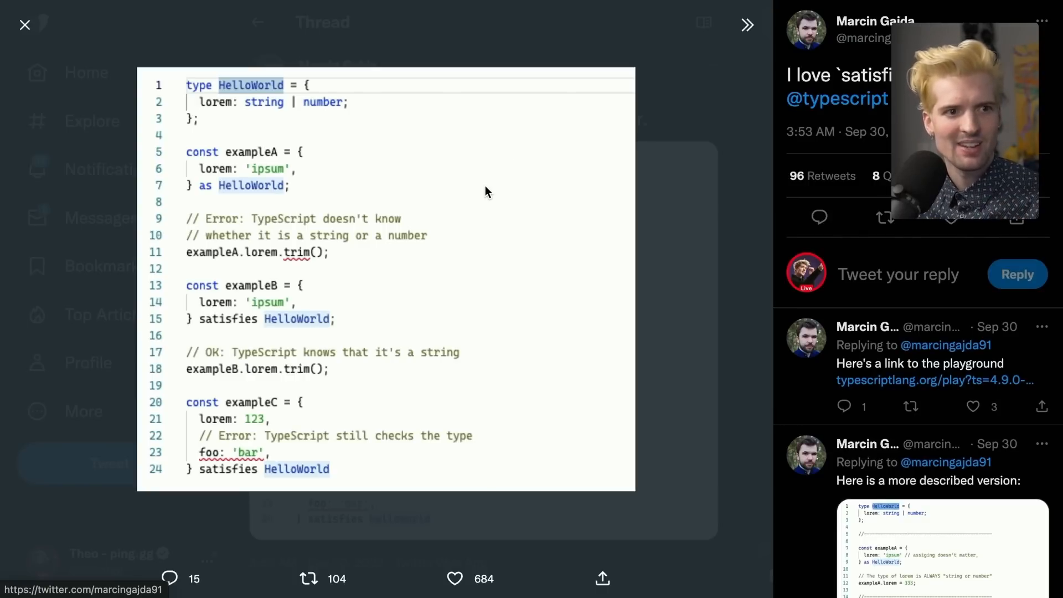
{"action": "mouse_move", "coordinate": [230, 109]}
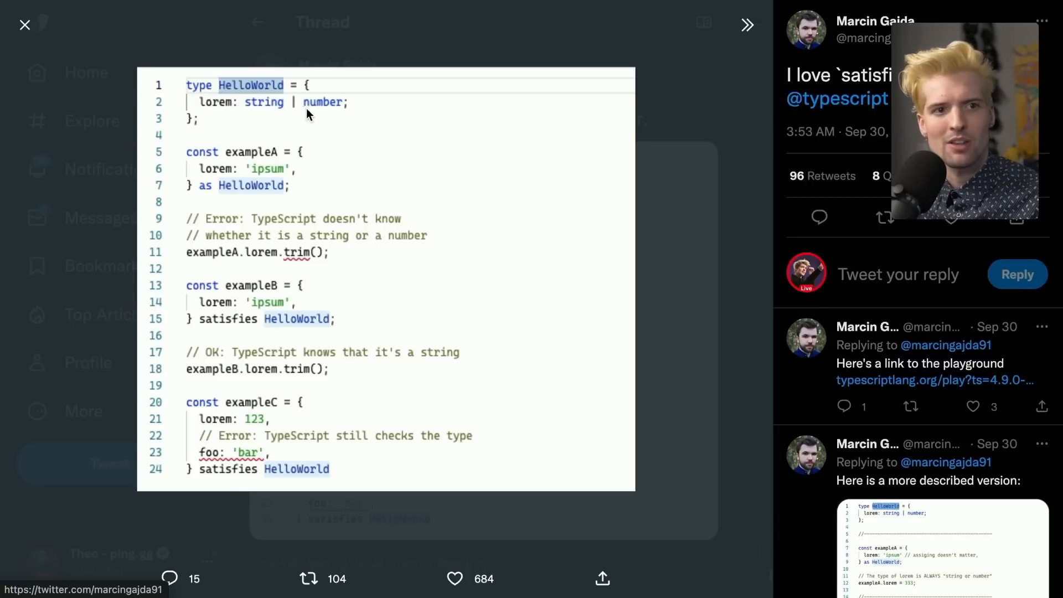
{"action": "mouse_move", "coordinate": [252, 166]}
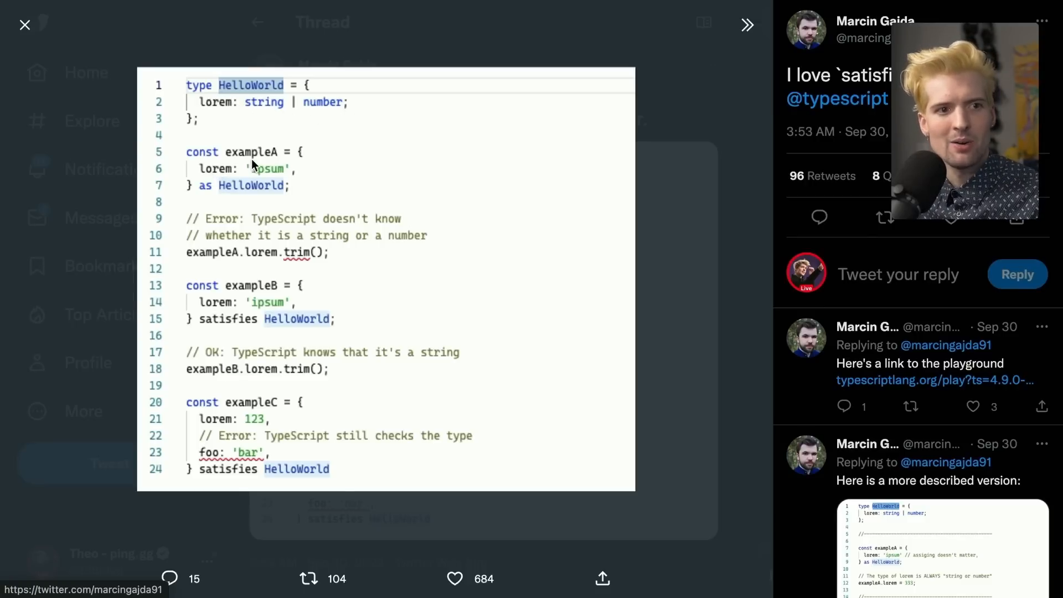
{"action": "mouse_move", "coordinate": [204, 190]}
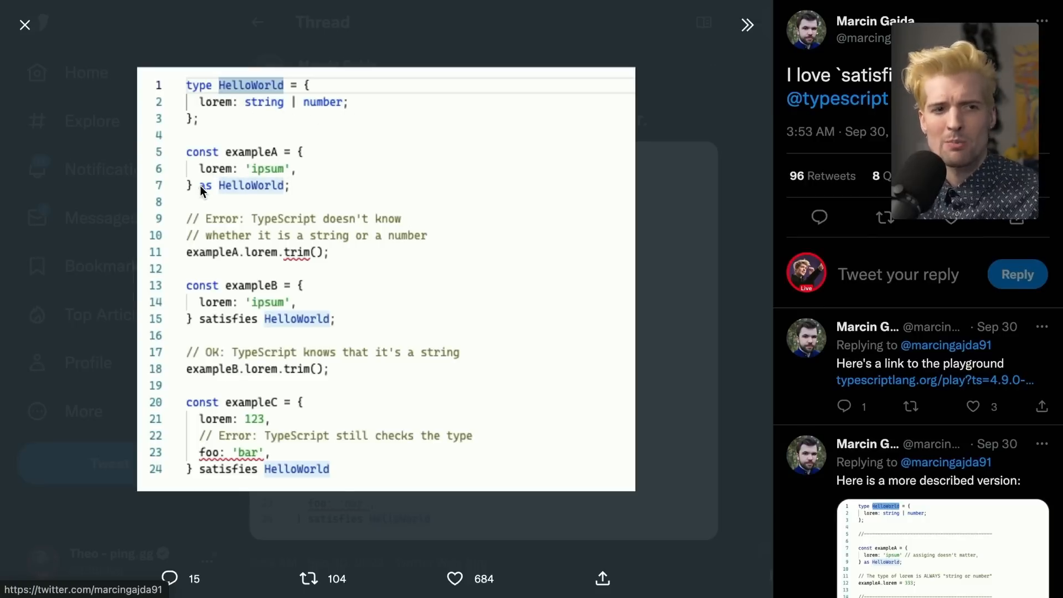
{"action": "mouse_move", "coordinate": [246, 267]}
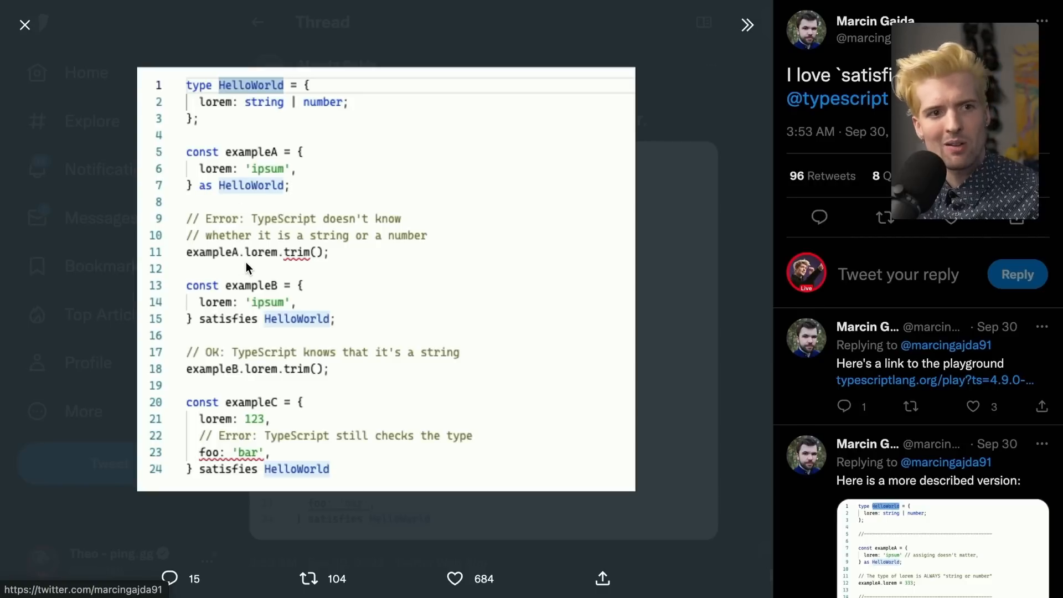
{"action": "mouse_move", "coordinate": [290, 139]}
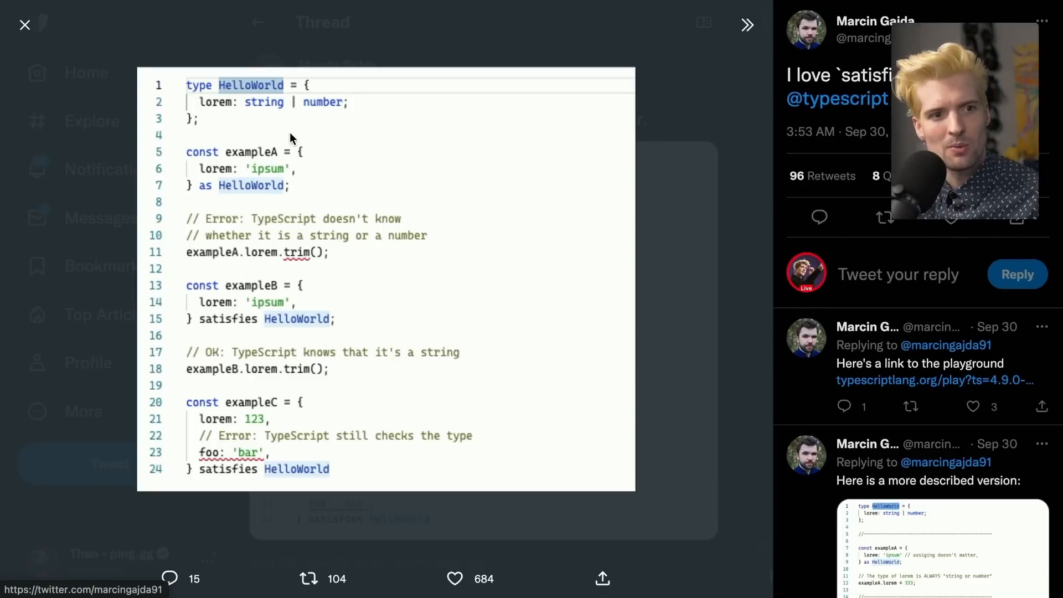
{"action": "mouse_move", "coordinate": [196, 147]}
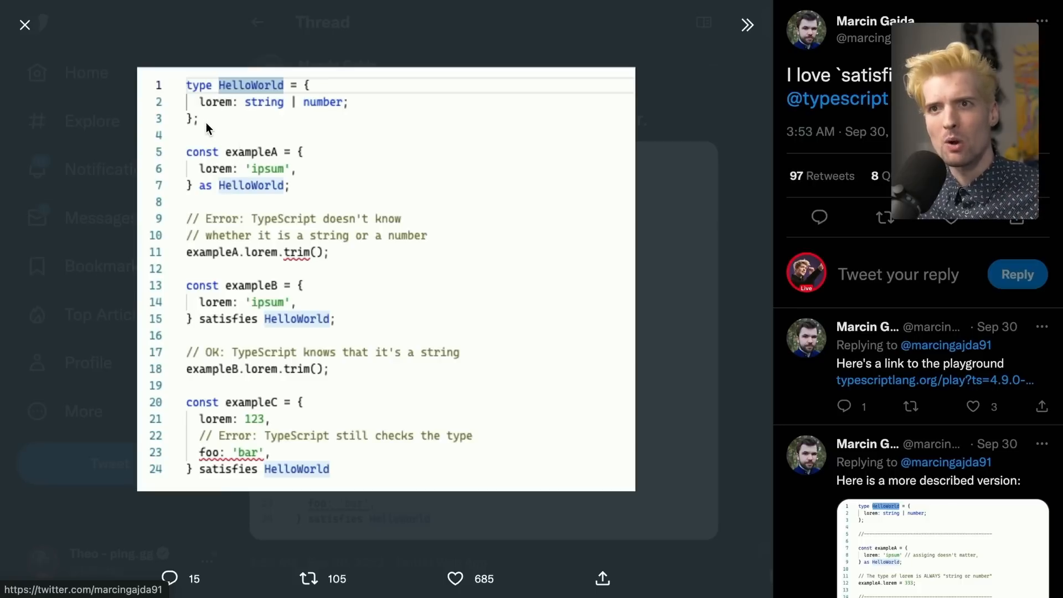
{"action": "mouse_move", "coordinate": [188, 88]}
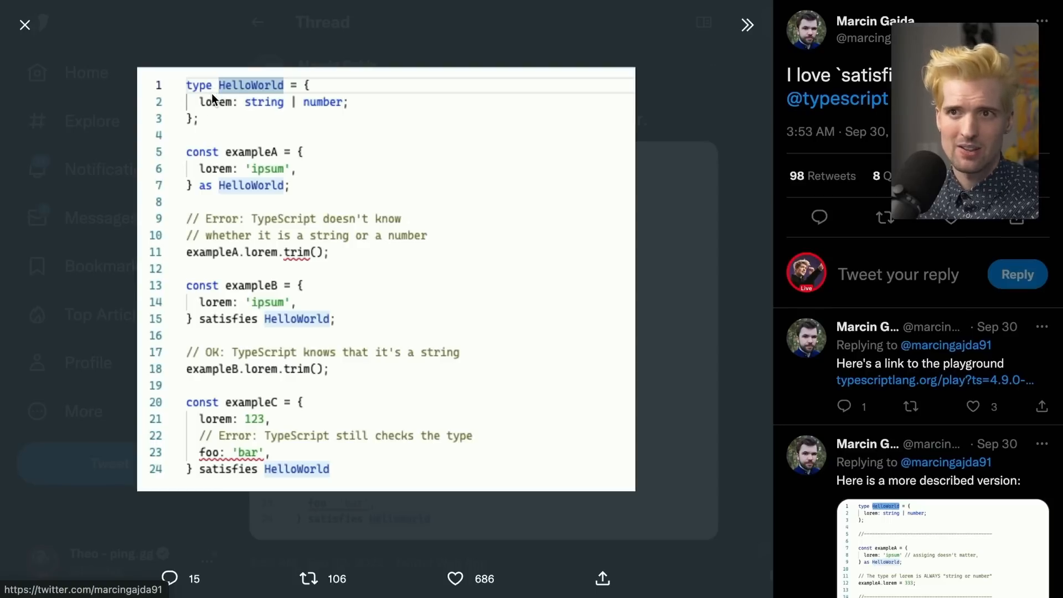
{"action": "mouse_move", "coordinate": [273, 254]}
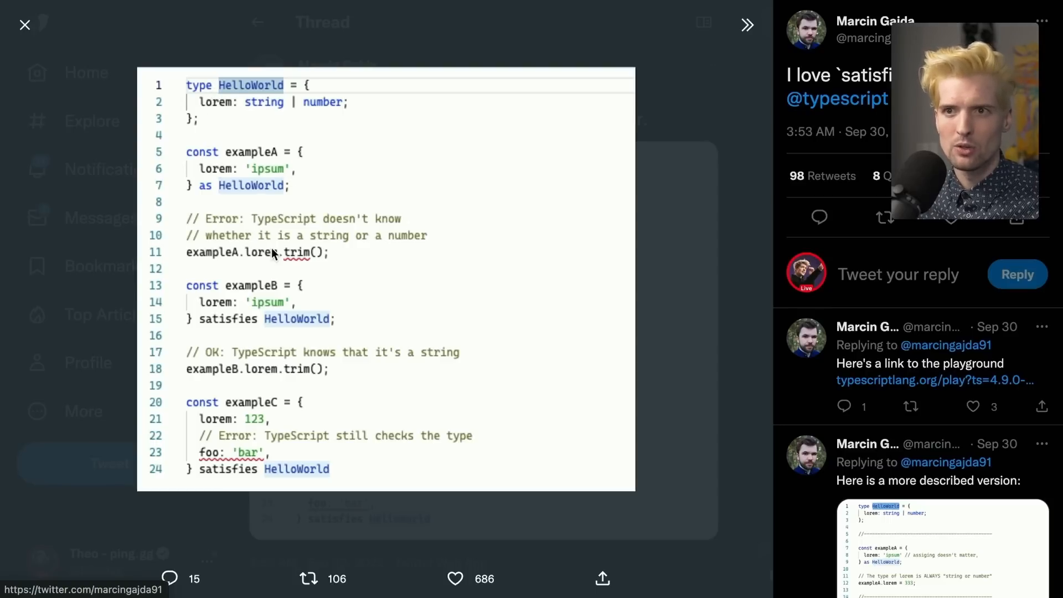
{"action": "mouse_move", "coordinate": [265, 235]}
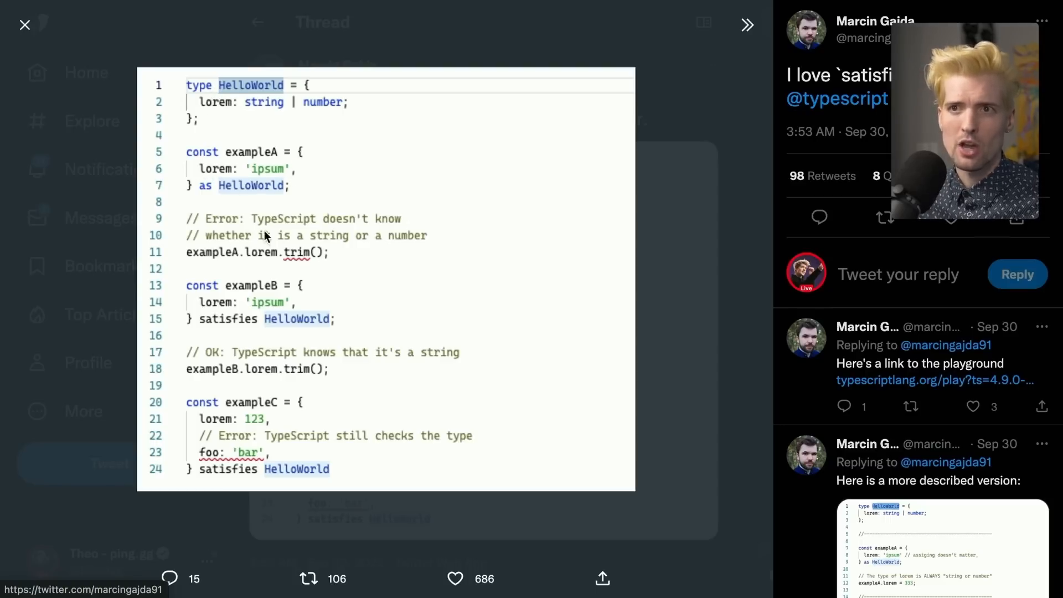
{"action": "mouse_move", "coordinate": [205, 188]}
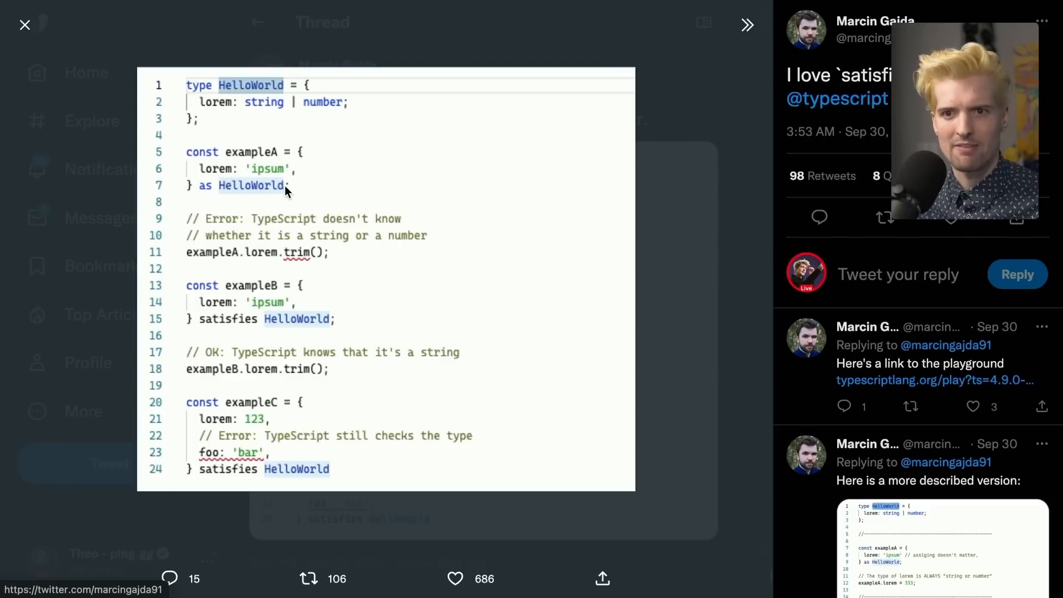
{"action": "mouse_move", "coordinate": [246, 329]}
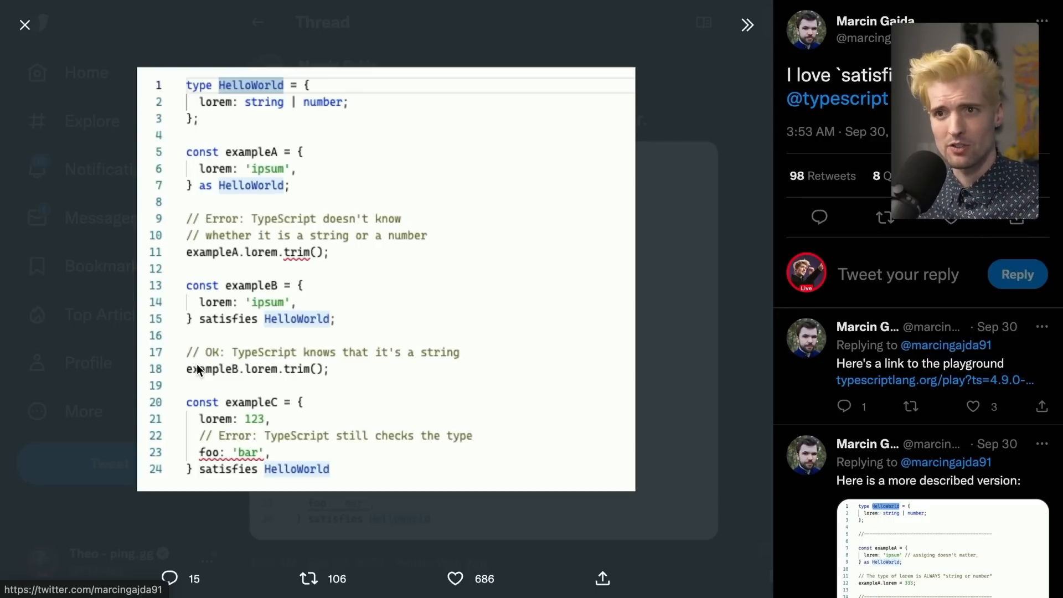
{"action": "mouse_move", "coordinate": [300, 372]}
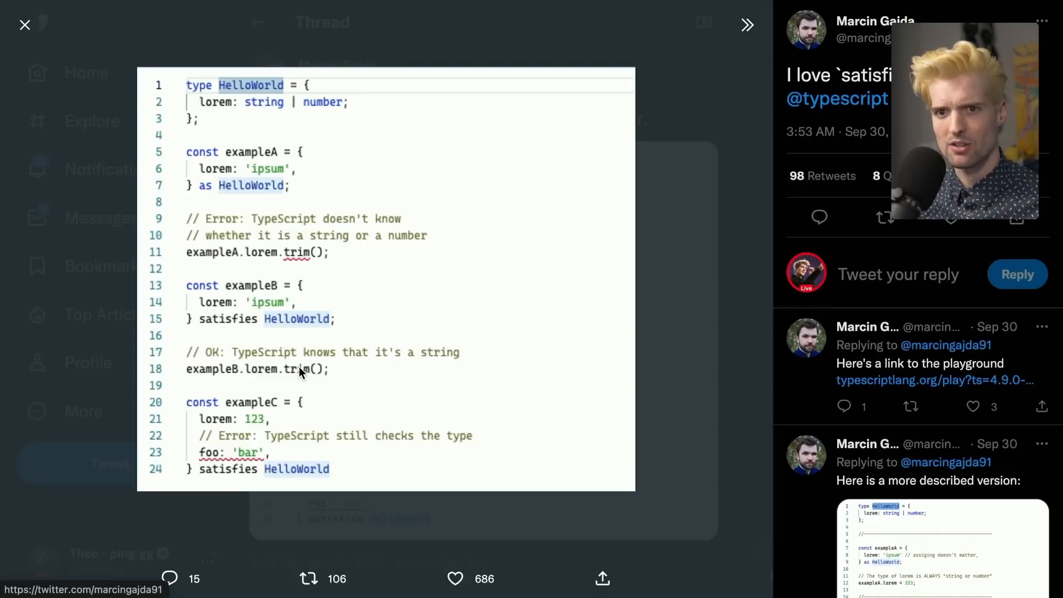
{"action": "mouse_move", "coordinate": [261, 304]}
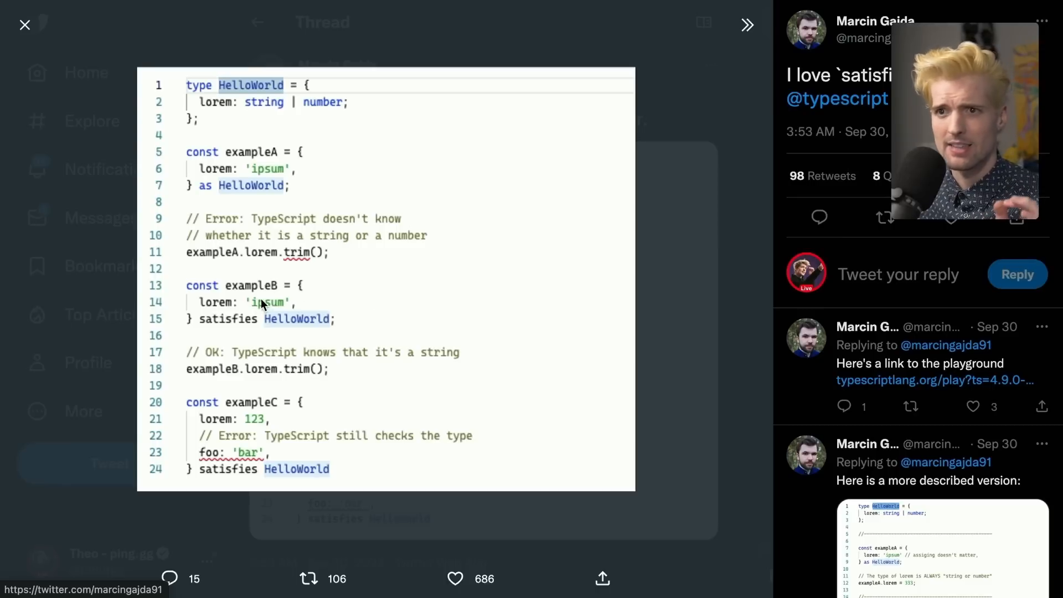
{"action": "mouse_move", "coordinate": [420, 347]}
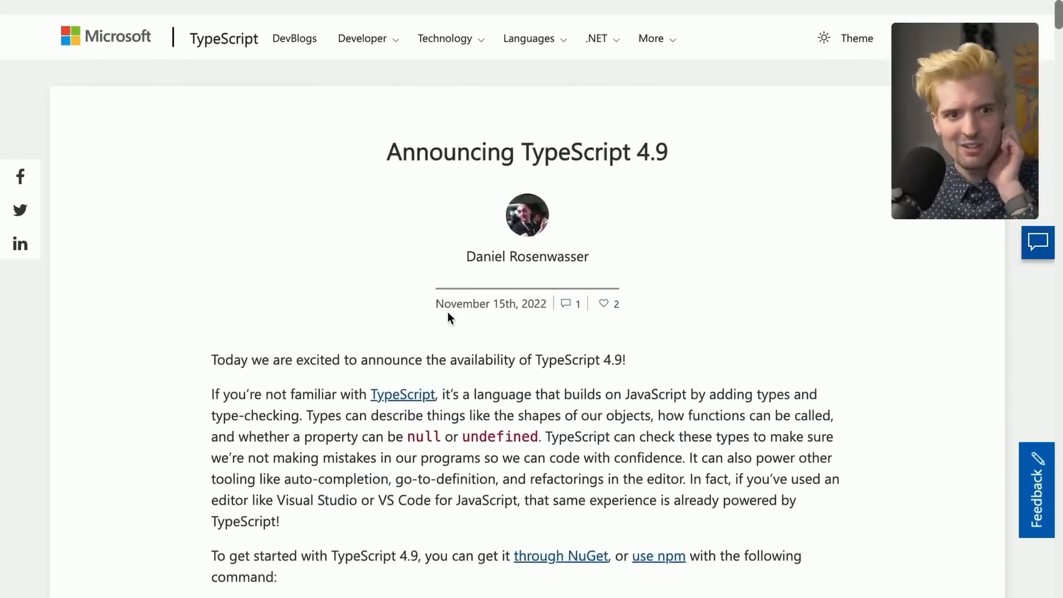
Scroll down to the Performance Improvements heading covering the forEachChild refactoring.
{"action": "scroll", "scroll_direction": "down", "scroll_amount": 3}
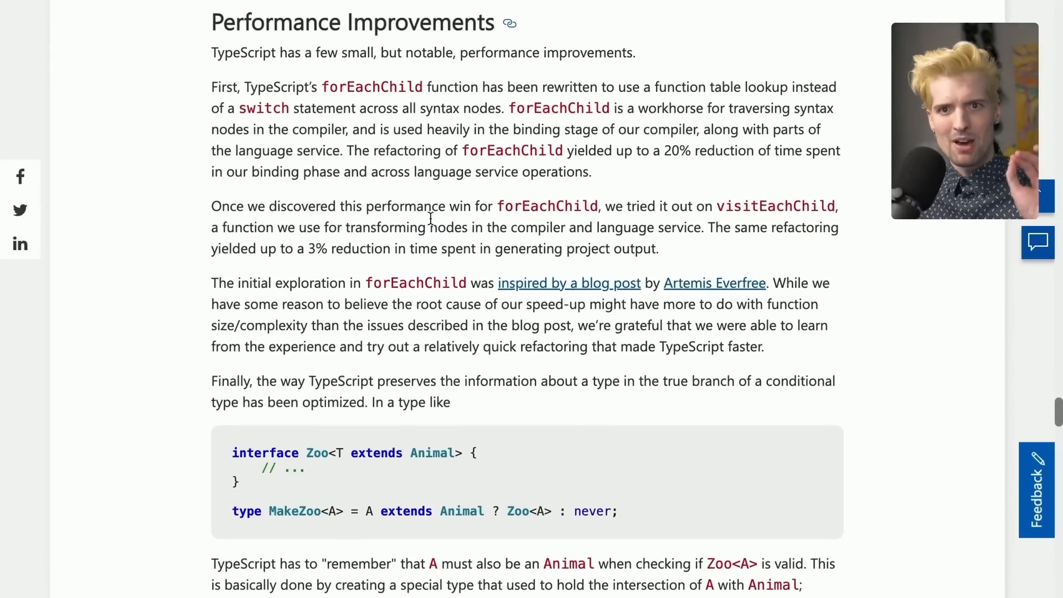
{"action": "mouse_move", "coordinate": [434, 271]}
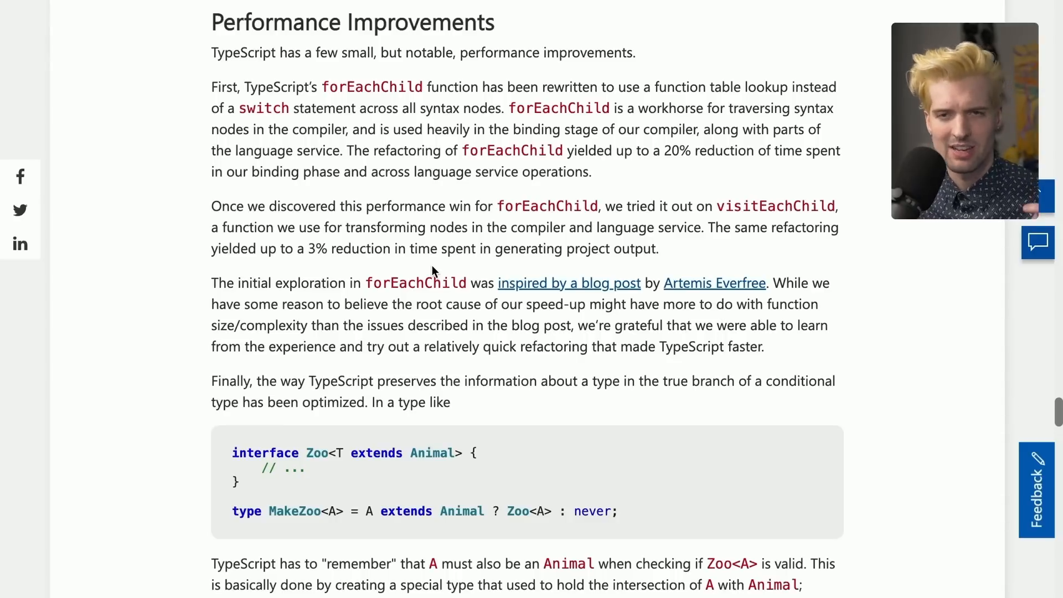
Follow the what's-new list link to 'File-Watching Now Uses File System Events'.
{"action": "scroll", "scroll_direction": "down", "scroll_amount": 3}
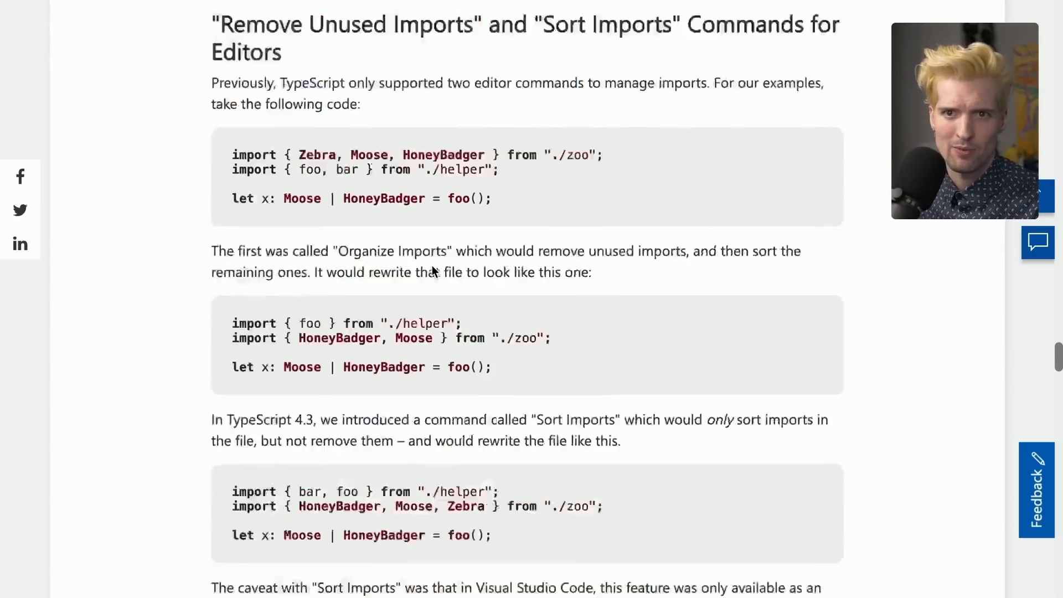
{"action": "scroll", "scroll_direction": "up", "scroll_amount": 3}
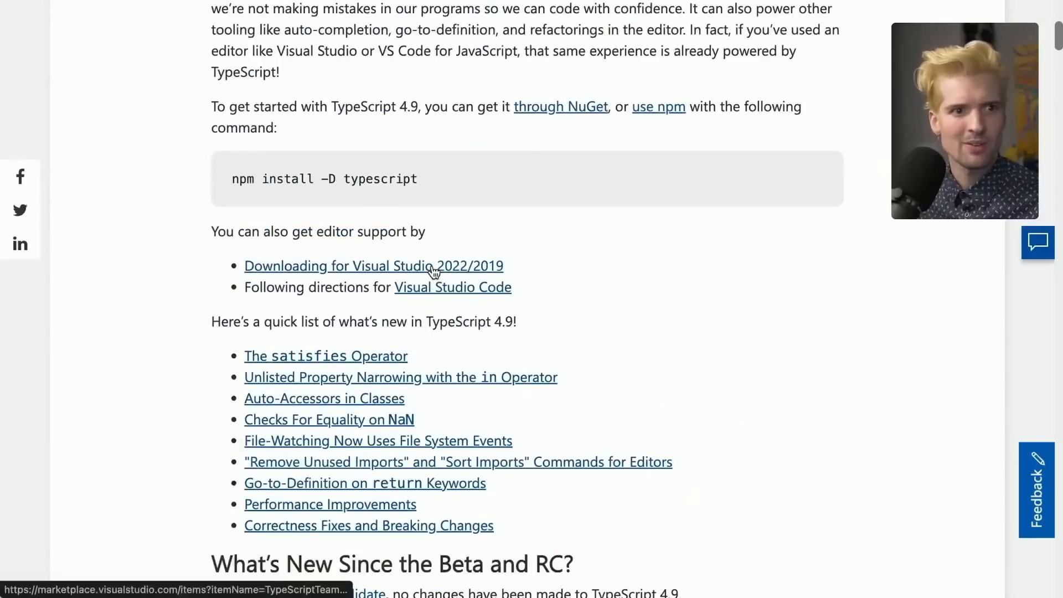
{"action": "scroll", "scroll_direction": "down", "scroll_amount": 3}
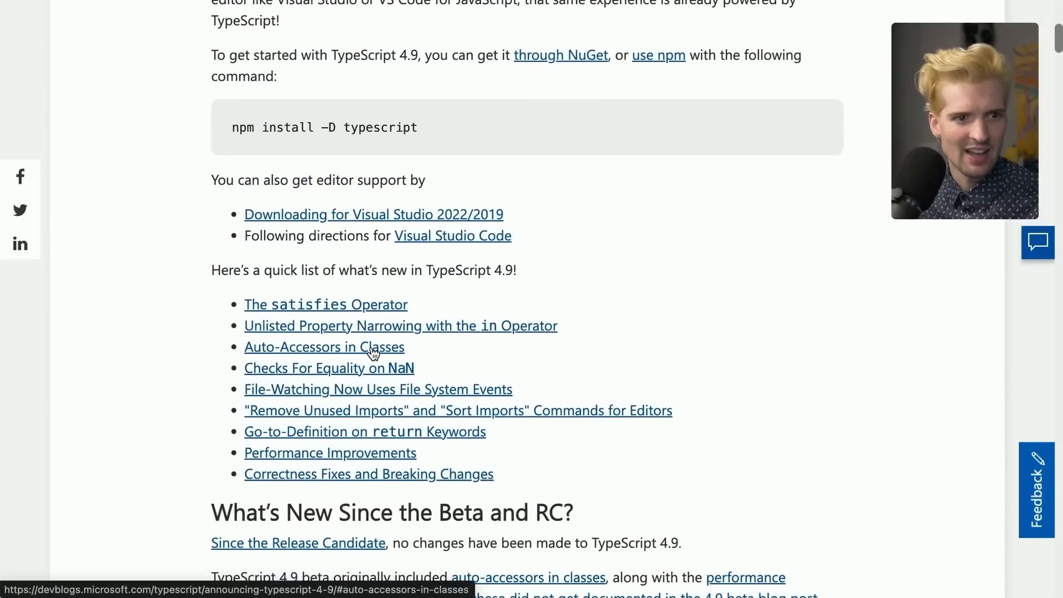
{"action": "mouse_move", "coordinate": [392, 392]}
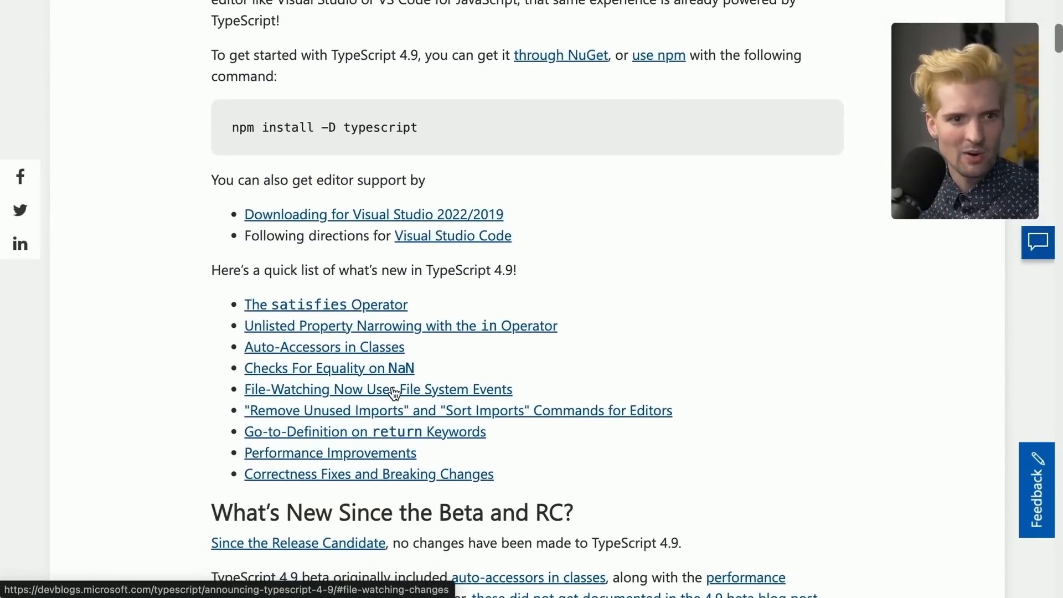
{"action": "left_click", "coordinate": [378, 389]}
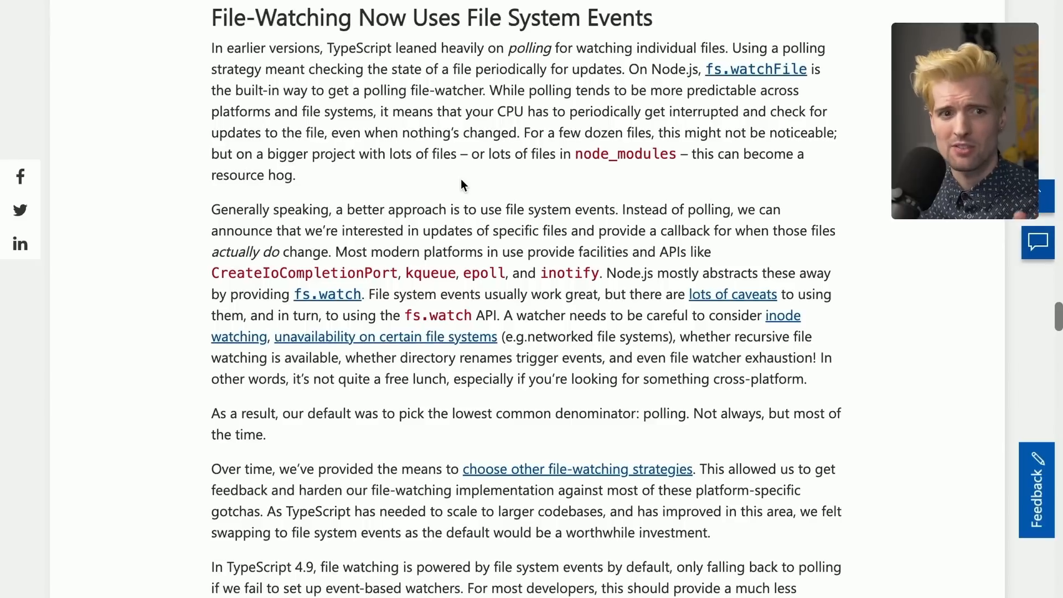
Scroll through the Remove Unused Imports and Sort Imports section, then back up.
{"action": "scroll", "scroll_direction": "down", "scroll_amount": 3}
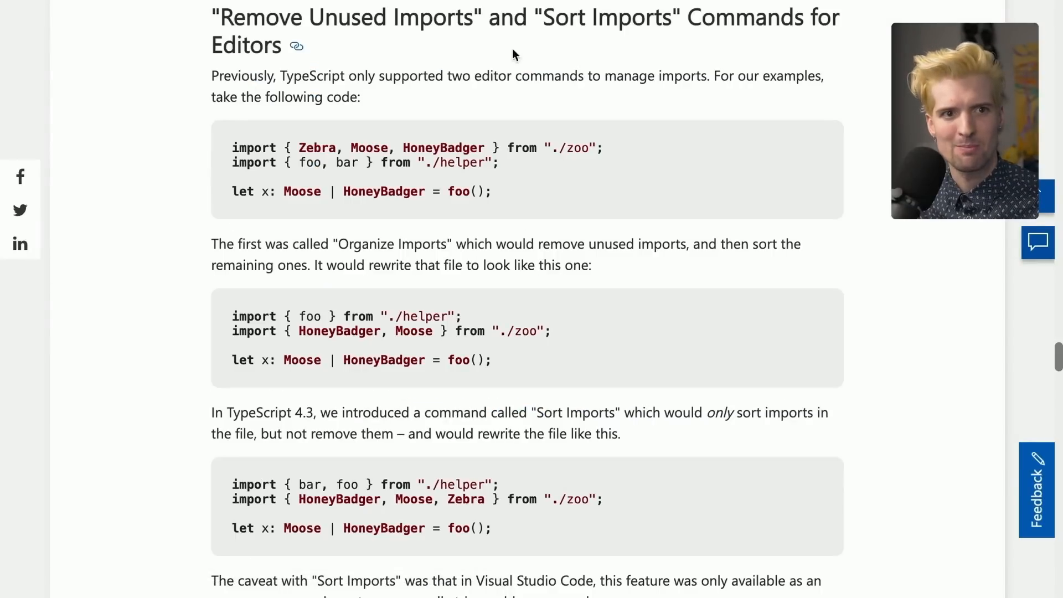
{"action": "scroll", "scroll_direction": "down", "scroll_amount": 3}
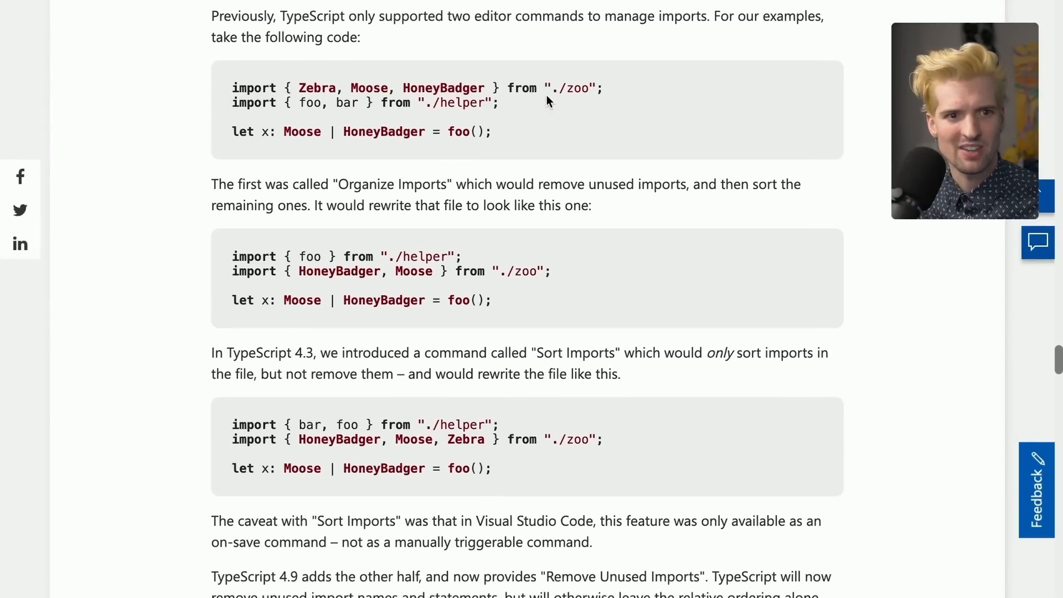
{"action": "scroll", "scroll_direction": "down", "scroll_amount": 3}
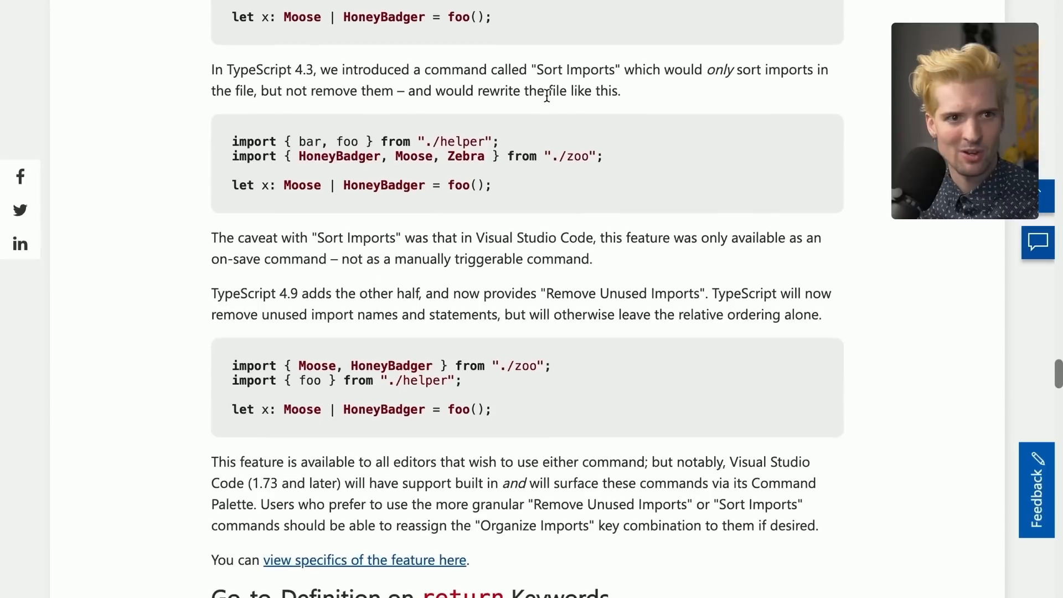
{"action": "scroll", "scroll_direction": "down", "scroll_amount": 3}
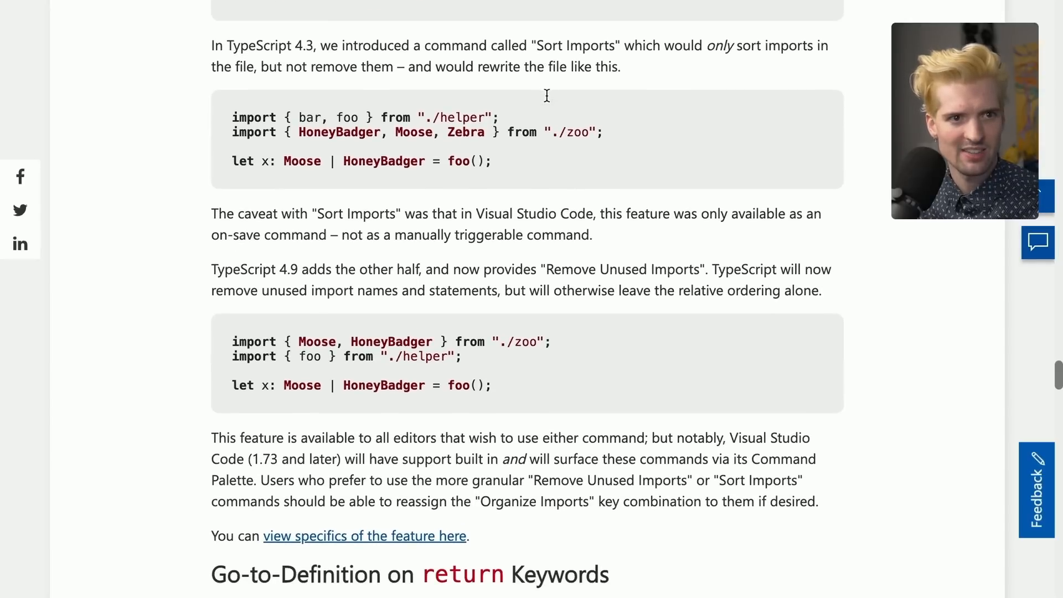
{"action": "scroll", "scroll_direction": "up", "scroll_amount": 3}
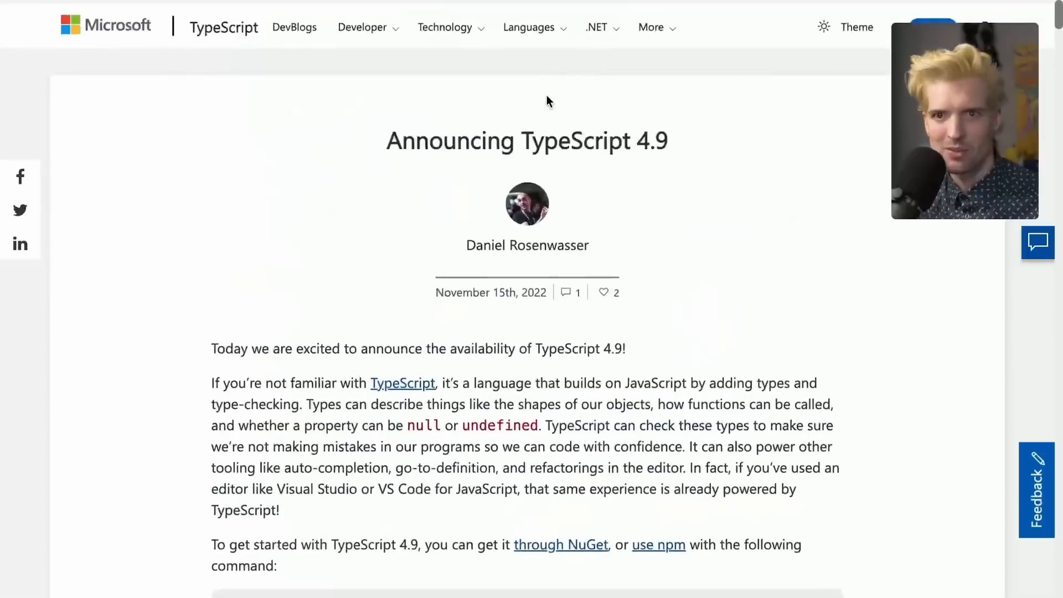
Scroll below the introduction to the npm install command and What's New links.
{"action": "scroll", "scroll_direction": "down", "scroll_amount": 3}
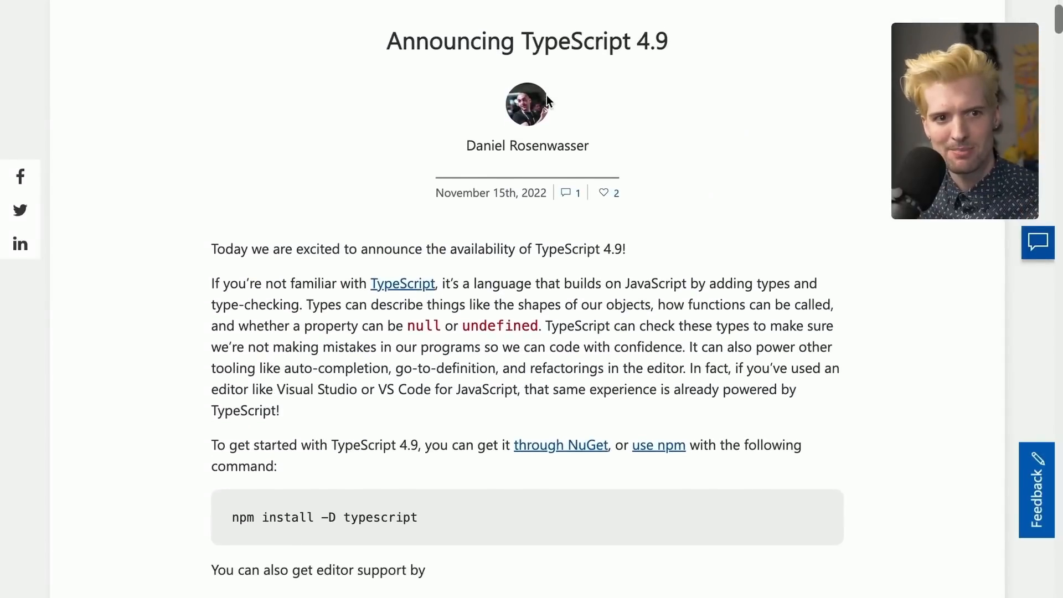
{"action": "scroll", "scroll_direction": "down", "scroll_amount": 3}
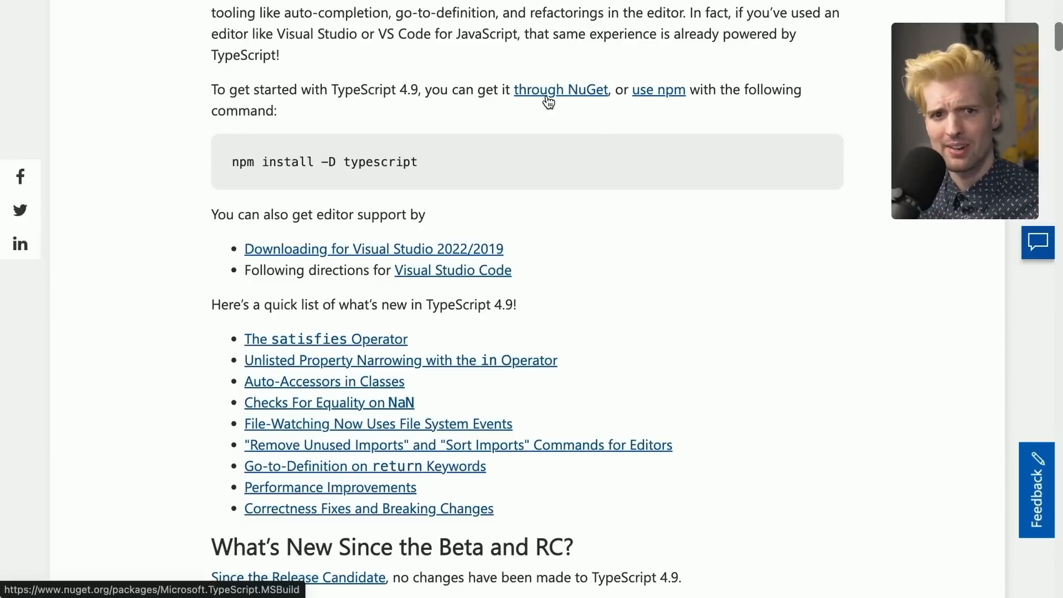
{"action": "mouse_move", "coordinate": [656, 215]}
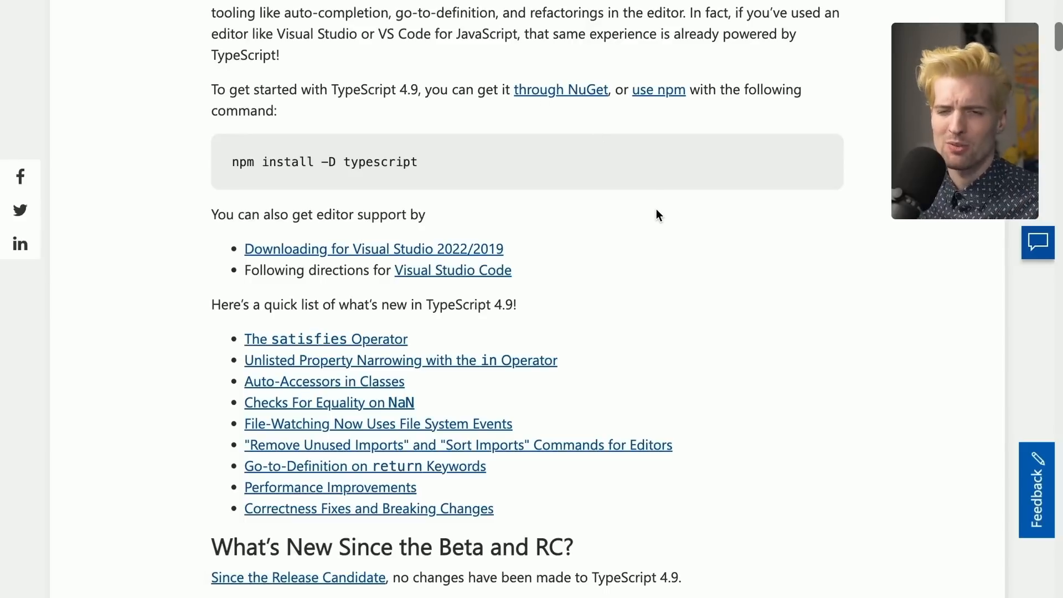